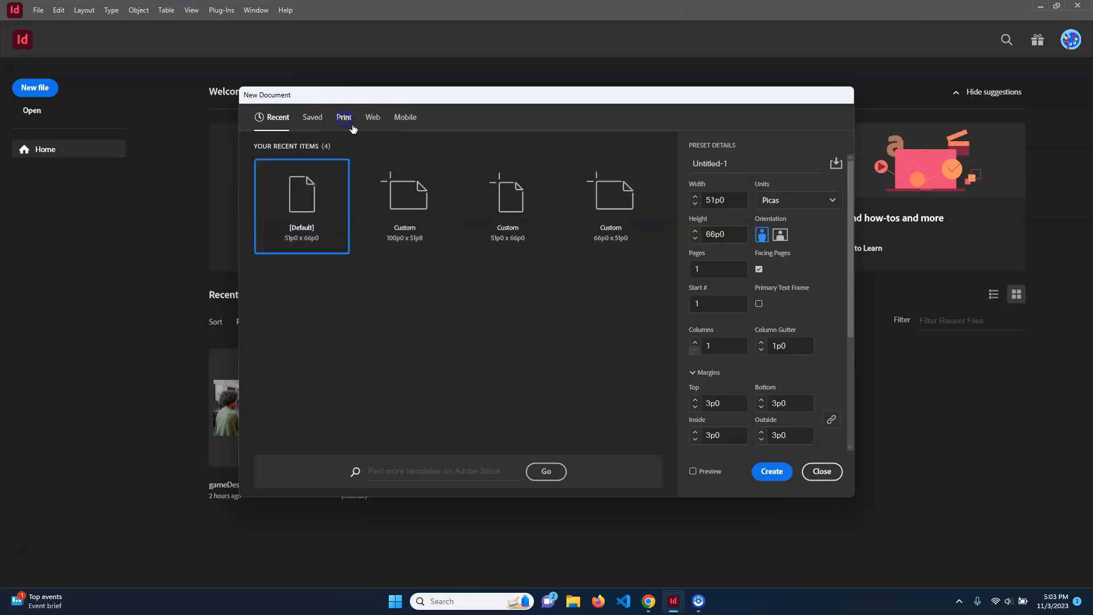
Show the Print document presets and open the measurement Units dropdown.
click(343, 117)
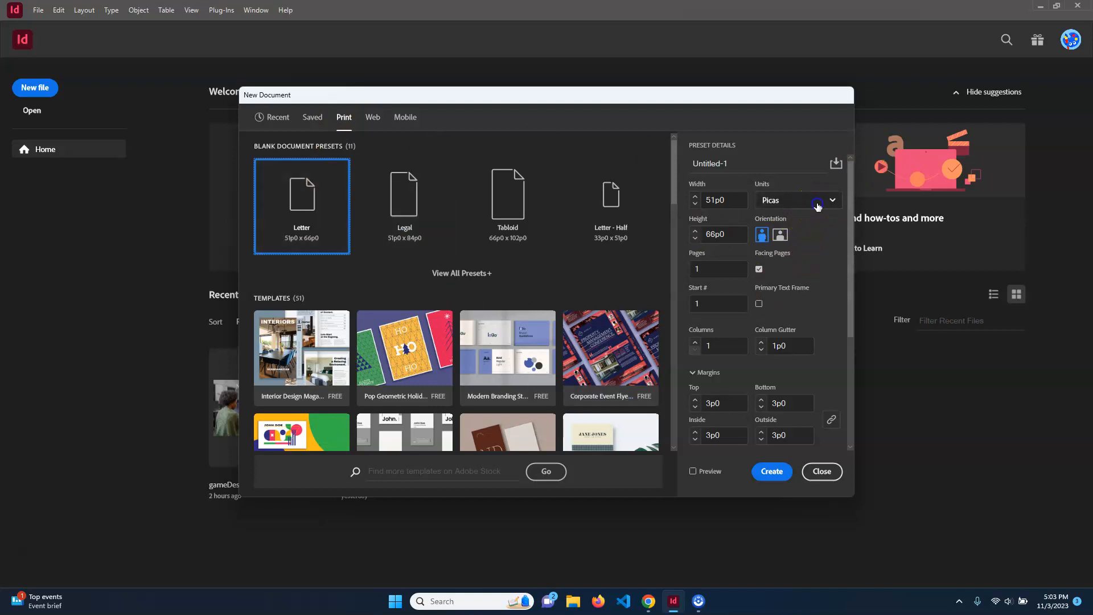
click(832, 200)
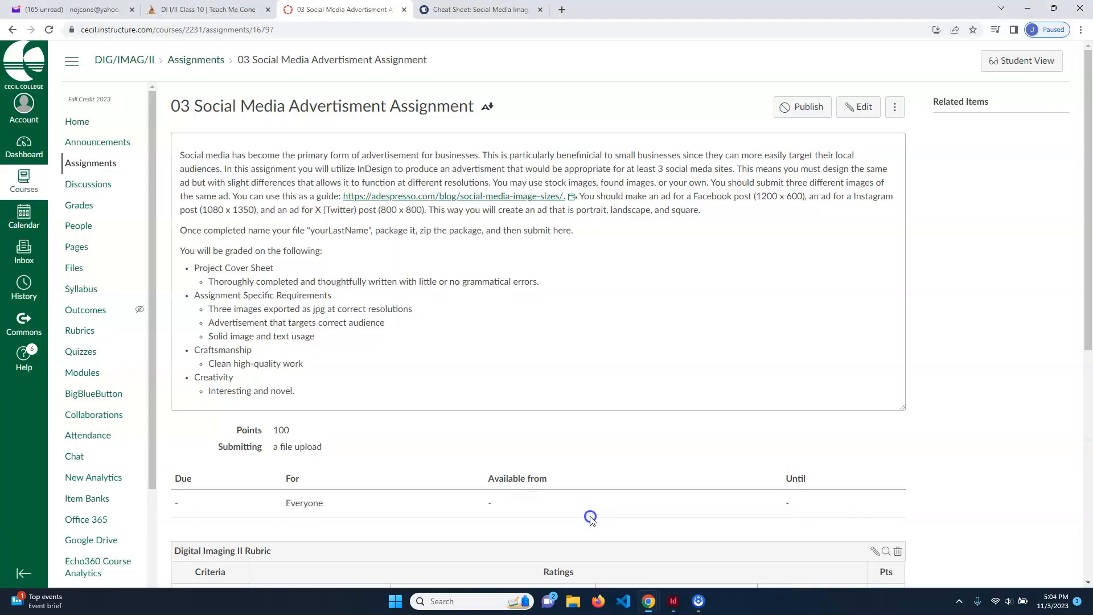
mouse_move(243, 168)
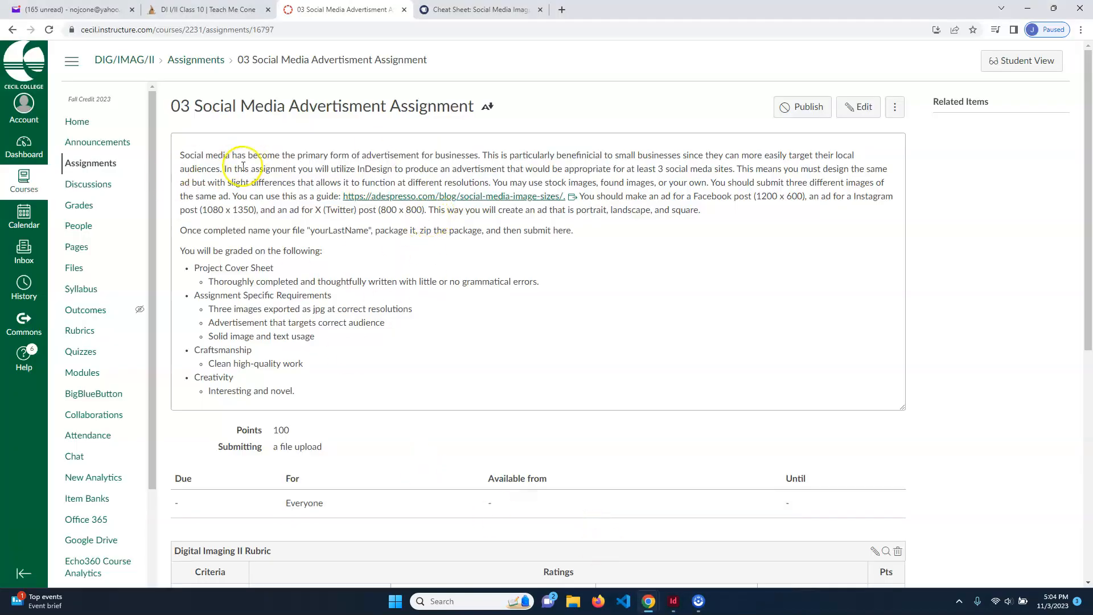
mouse_move(785, 192)
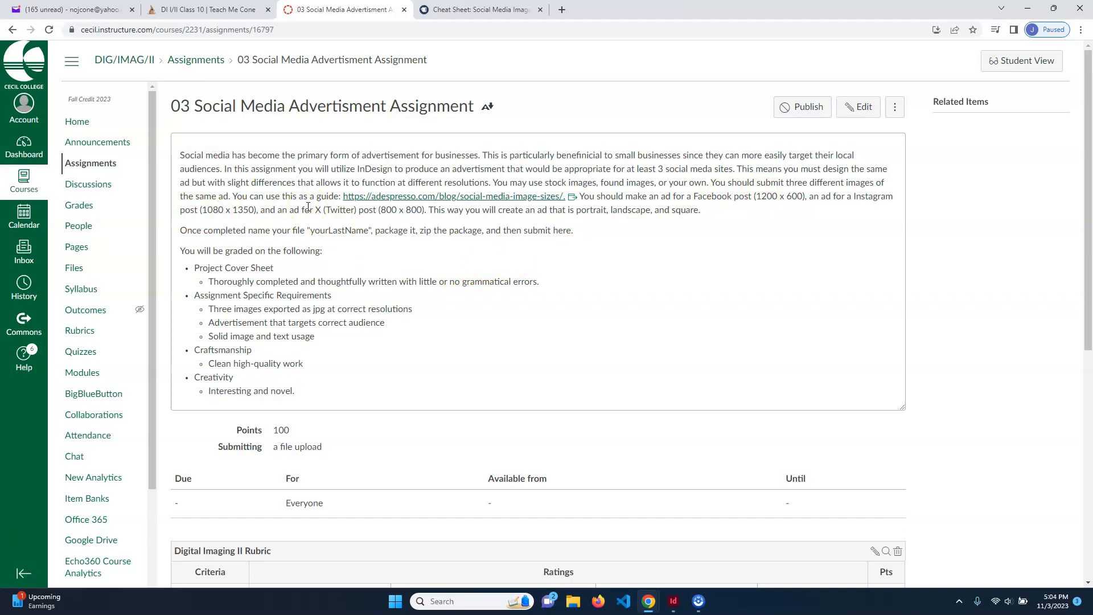
double_click(778, 196)
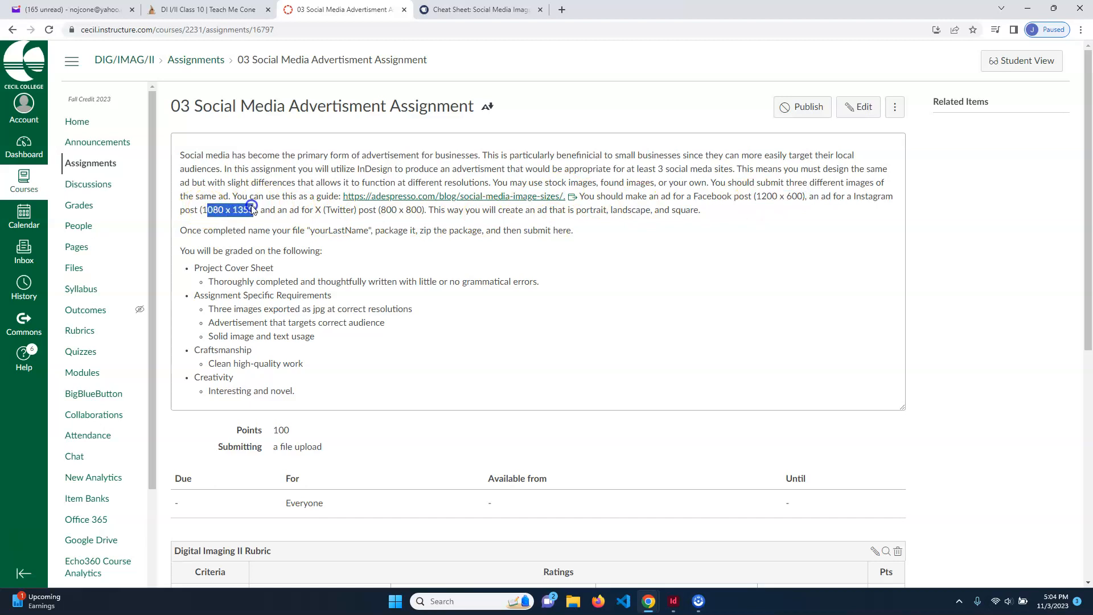
double_click(399, 210)
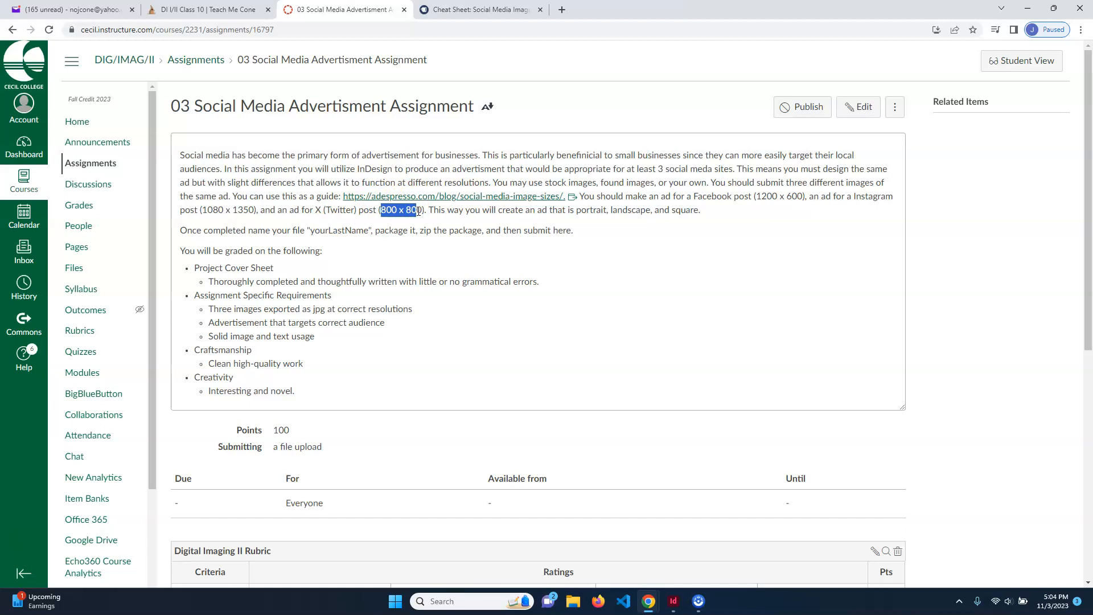
mouse_move(770, 196)
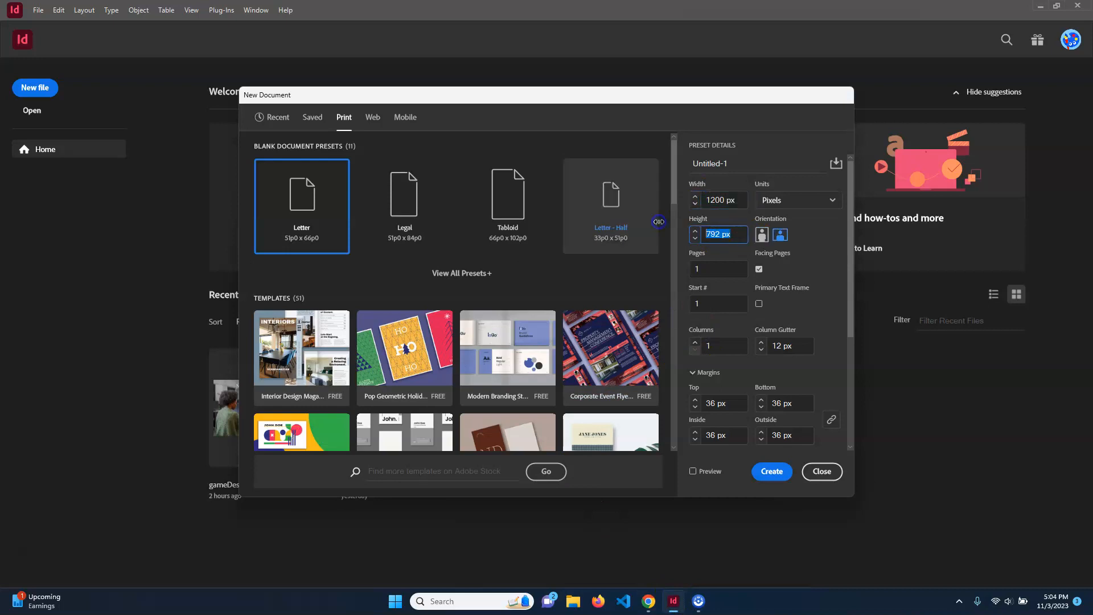
Create the 1200 × 600 px single-page document with zero margins and no facing pages.
text(600)
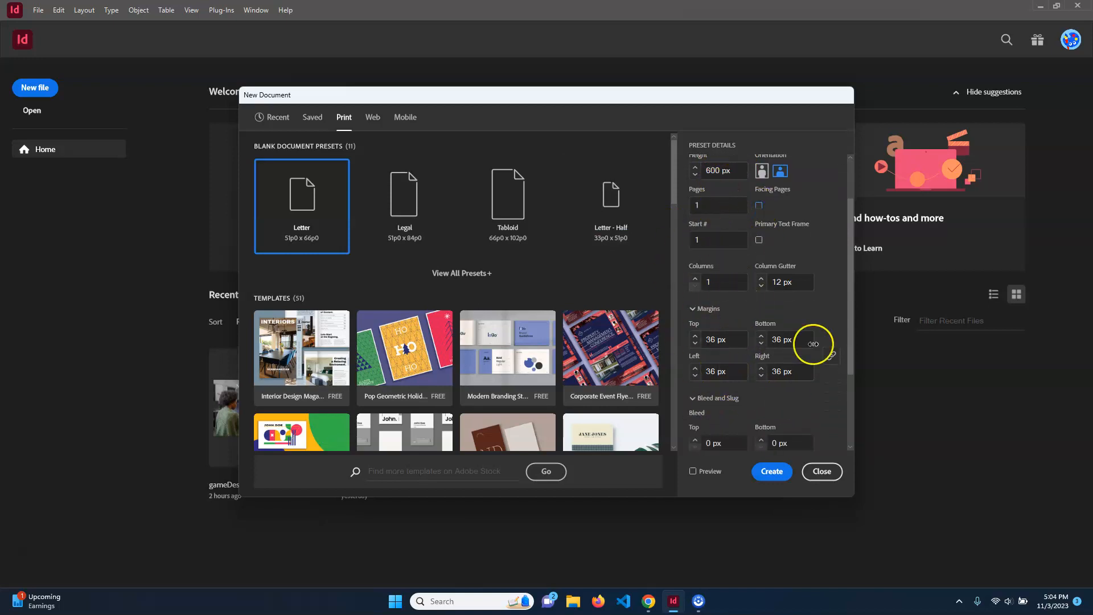
mouse_move(832, 355)
text(0)
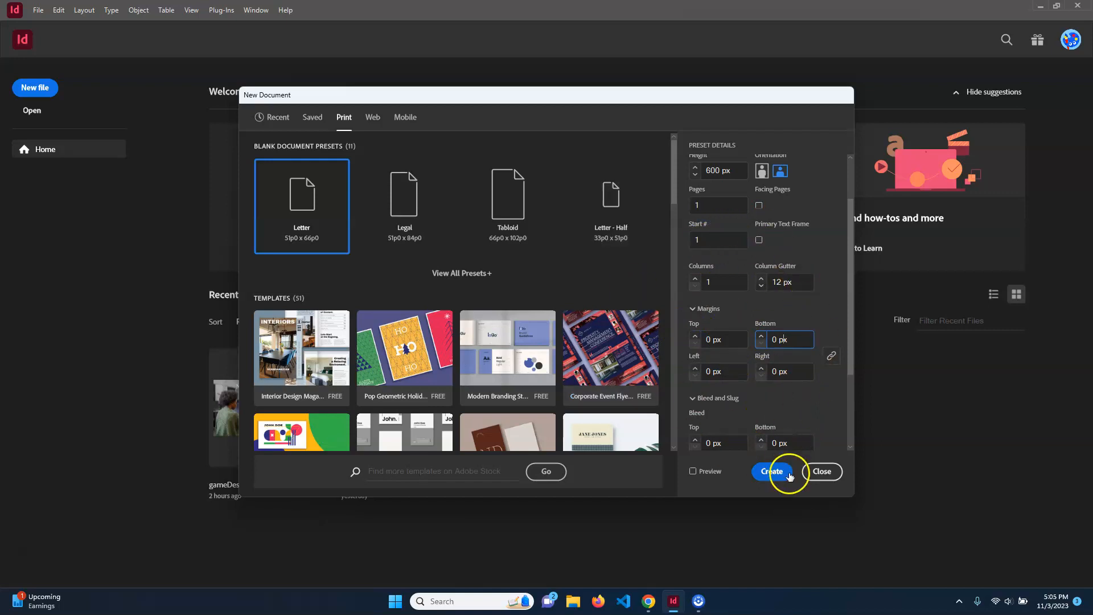
click(770, 471)
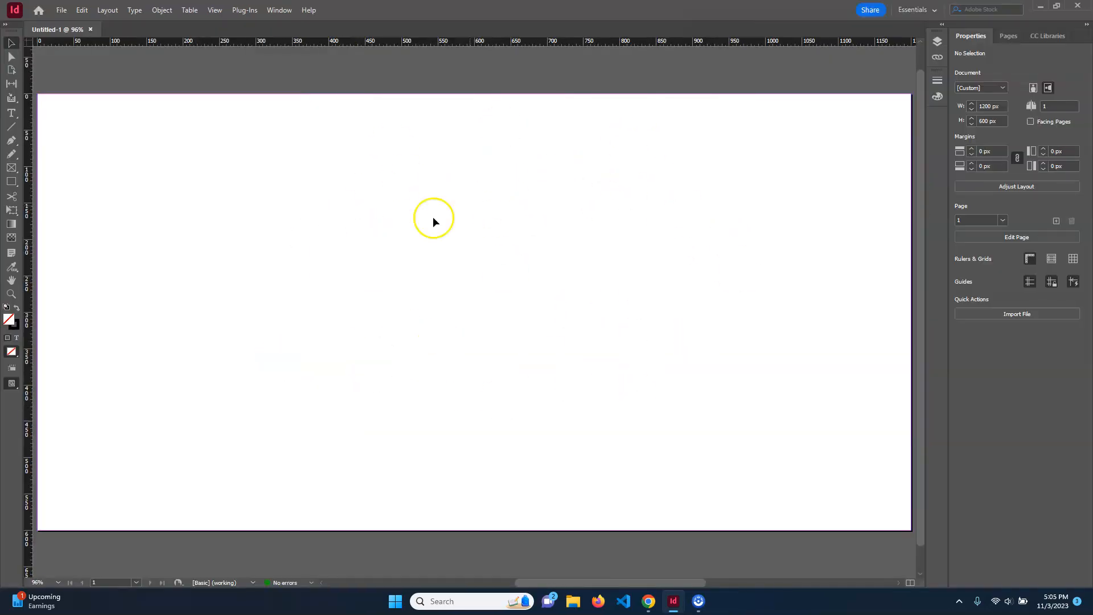
Add a second page in the Pages panel and check the open browser windows.
click(1008, 35)
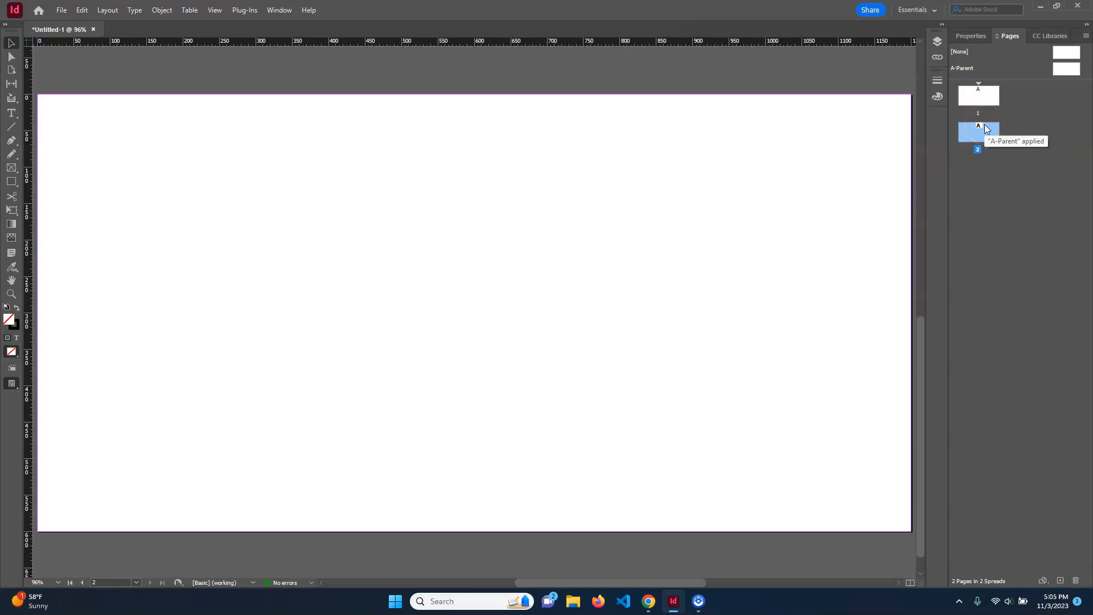
mouse_move(440, 156)
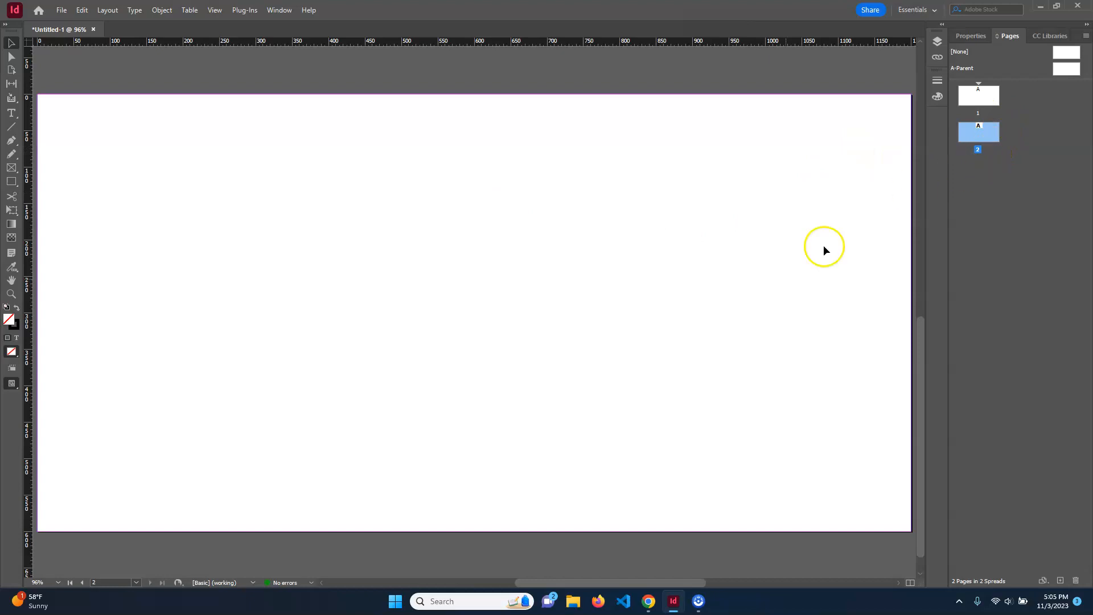
mouse_move(764, 308)
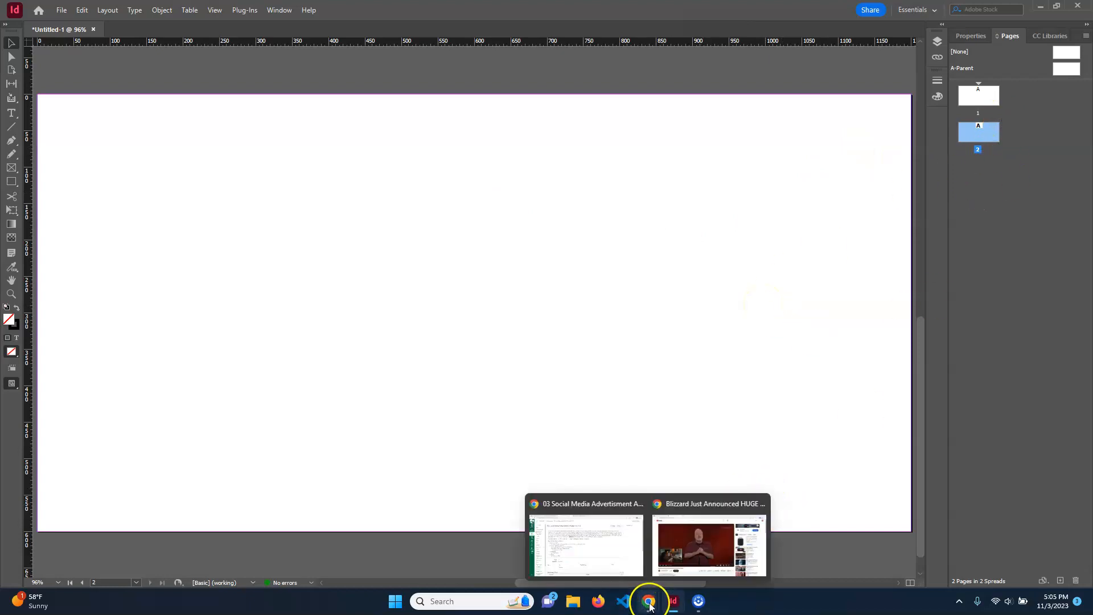
click(584, 546)
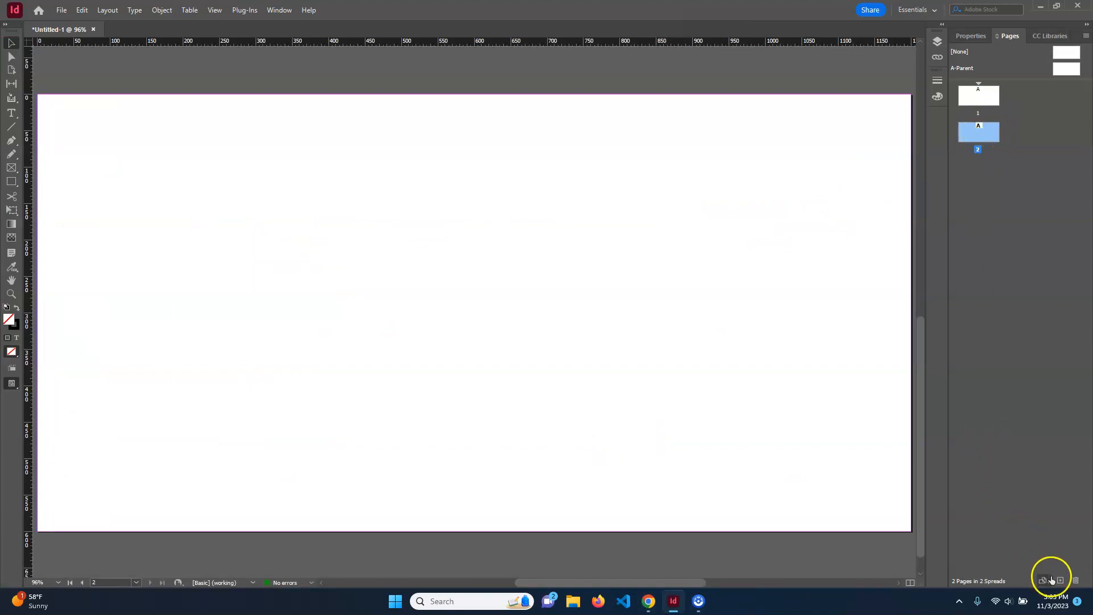
Resize page 2 to a custom 1080 × 1350 px portrait size.
click(1051, 580)
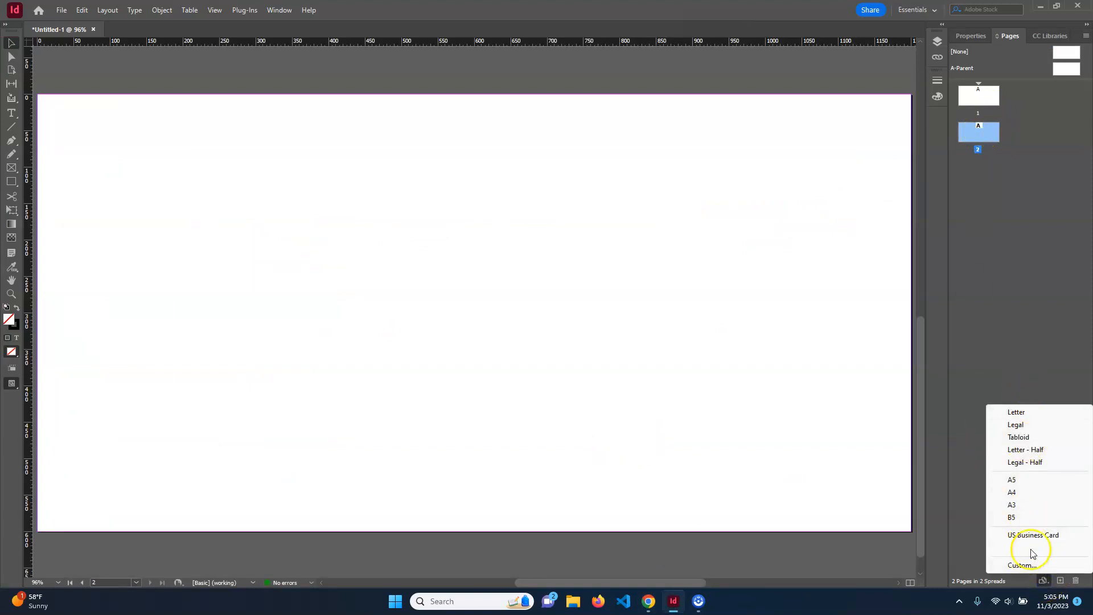
click(1022, 564)
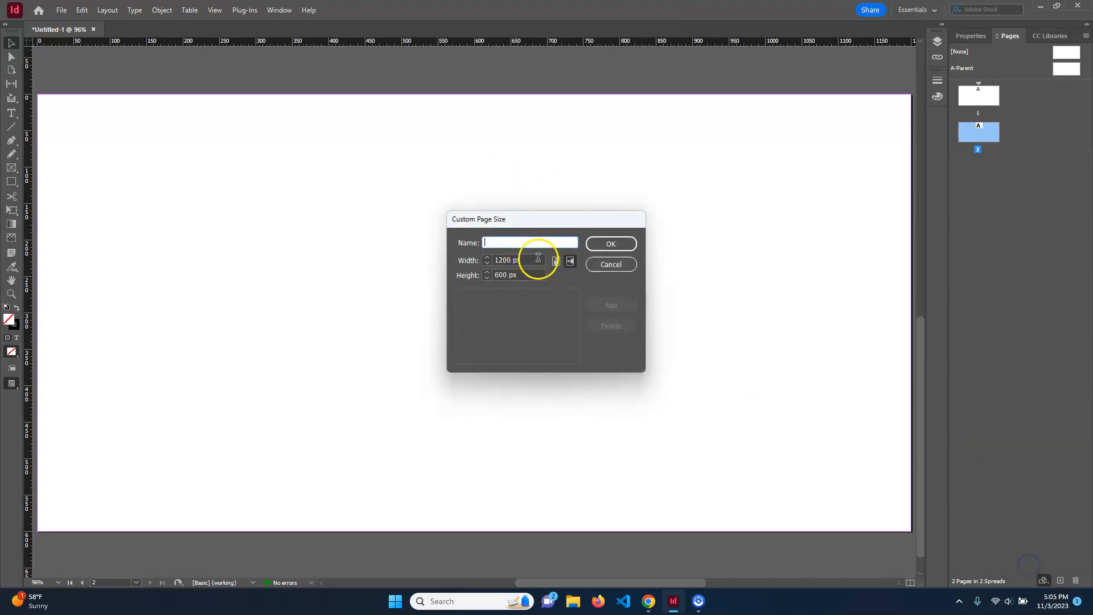
text(10)
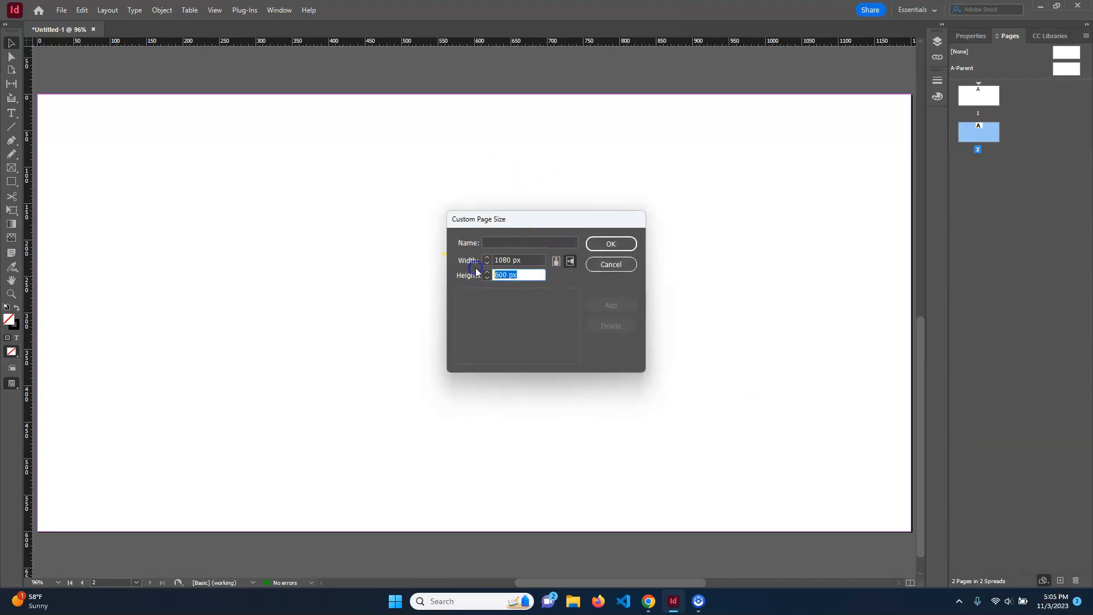
text(1350)
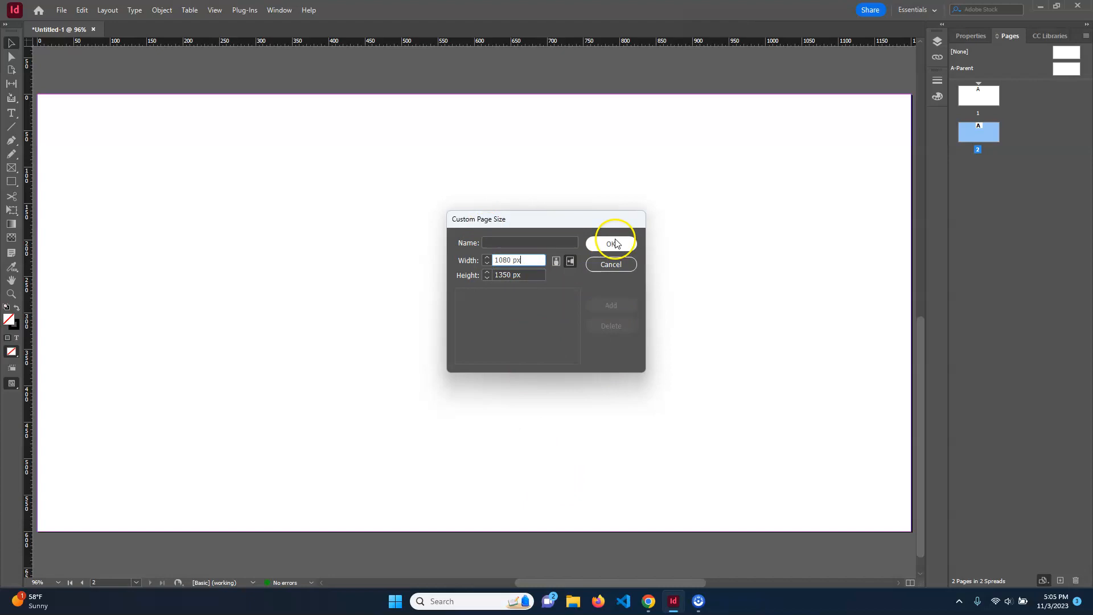
click(611, 243)
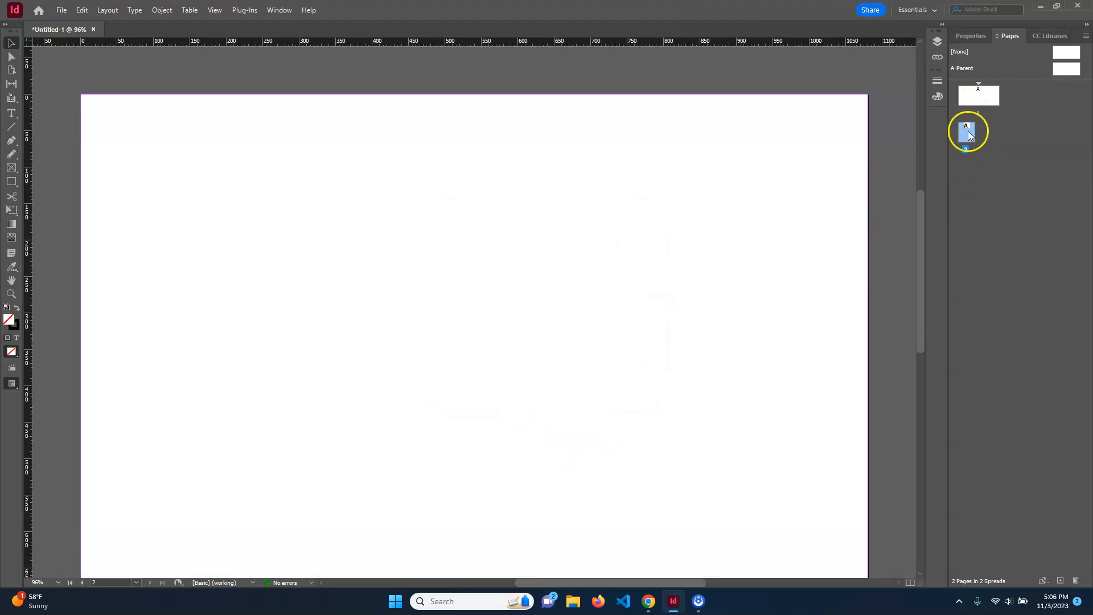
click(1044, 580)
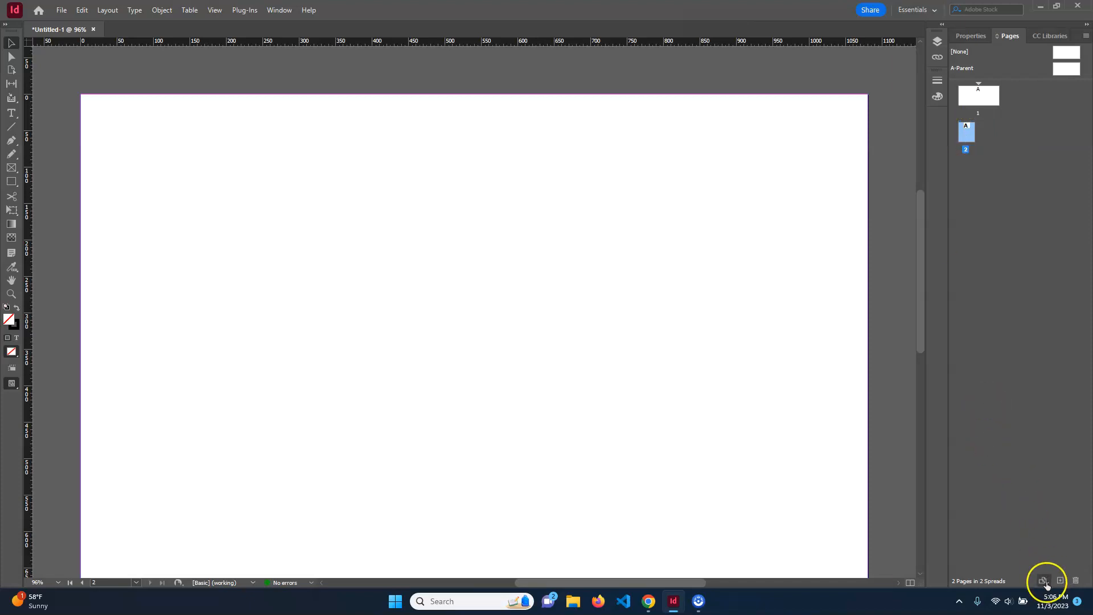
Add a third page and enter a custom page width of 800 px.
click(1043, 581)
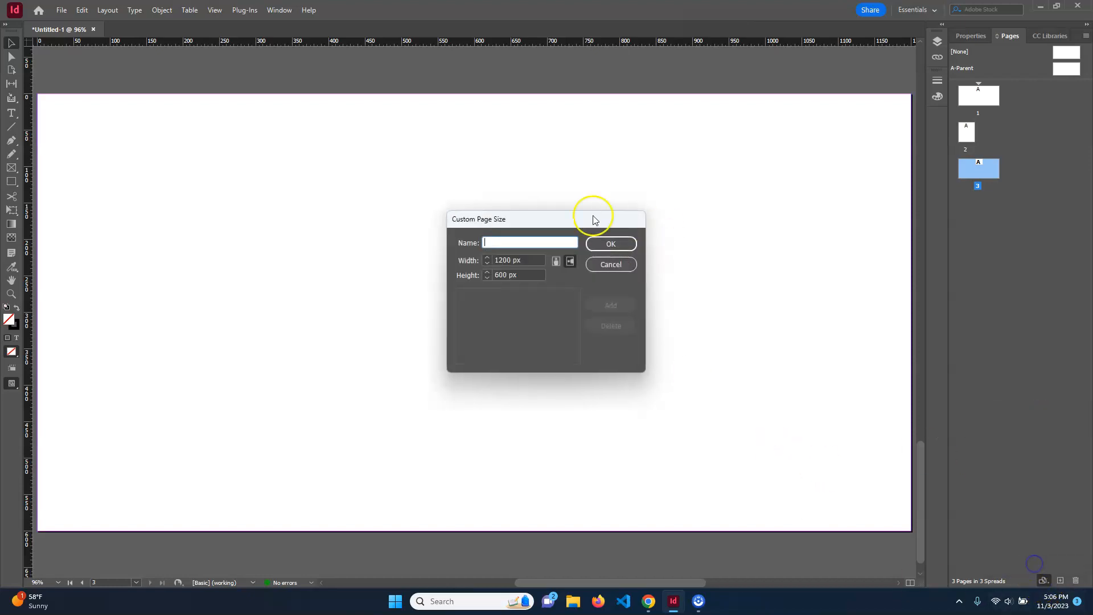
text(800)
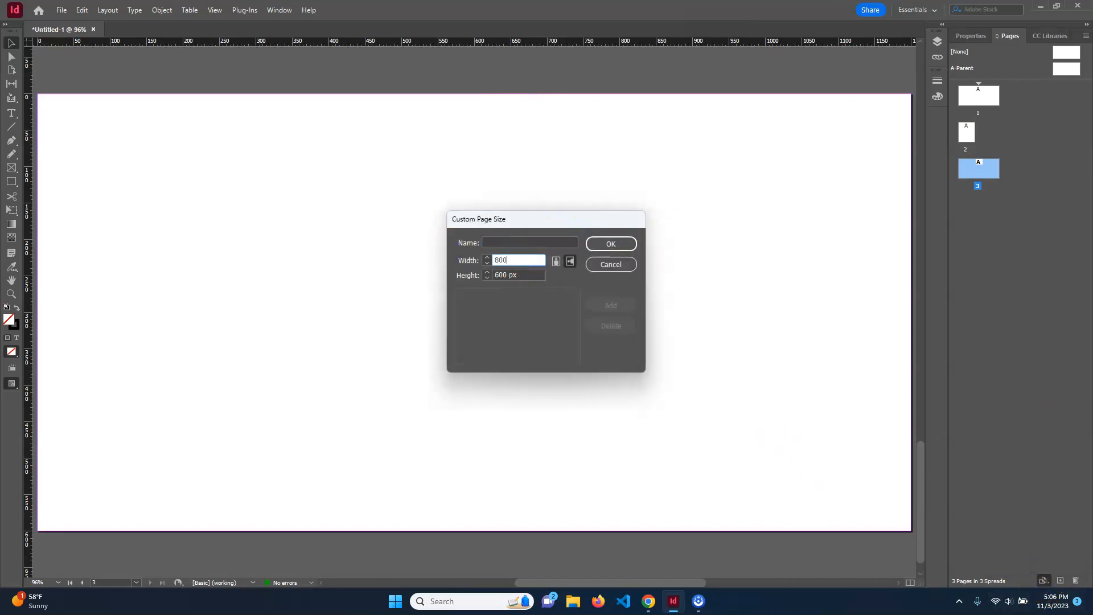
click(609, 244)
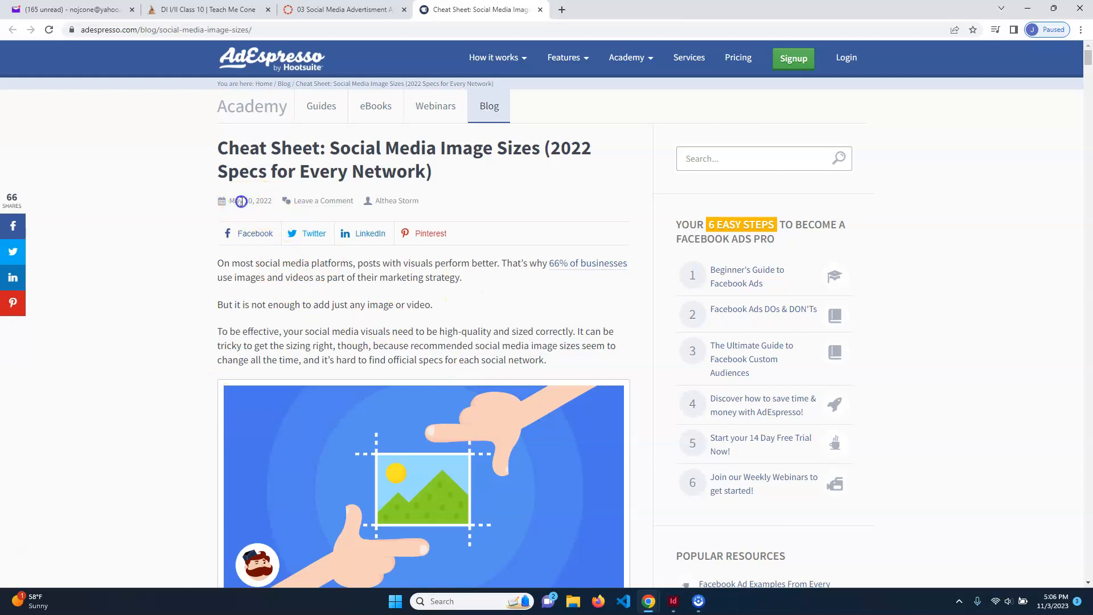
Scroll the AdEspresso cheat sheet to the Instagram ad sizes, then return to InDesign.
scroll(down, 3)
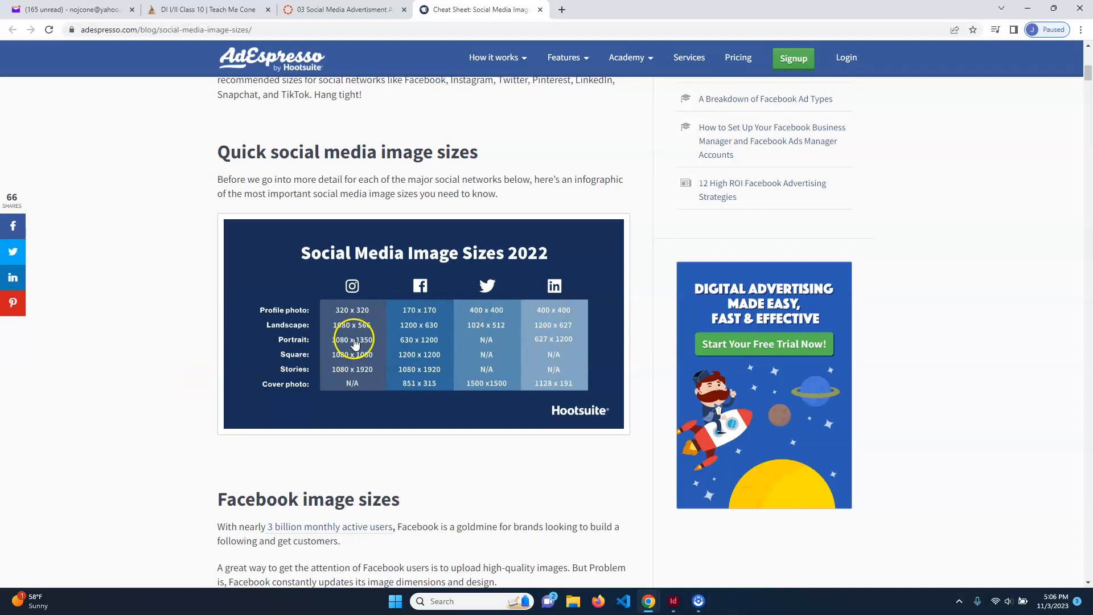
scroll(down, 3)
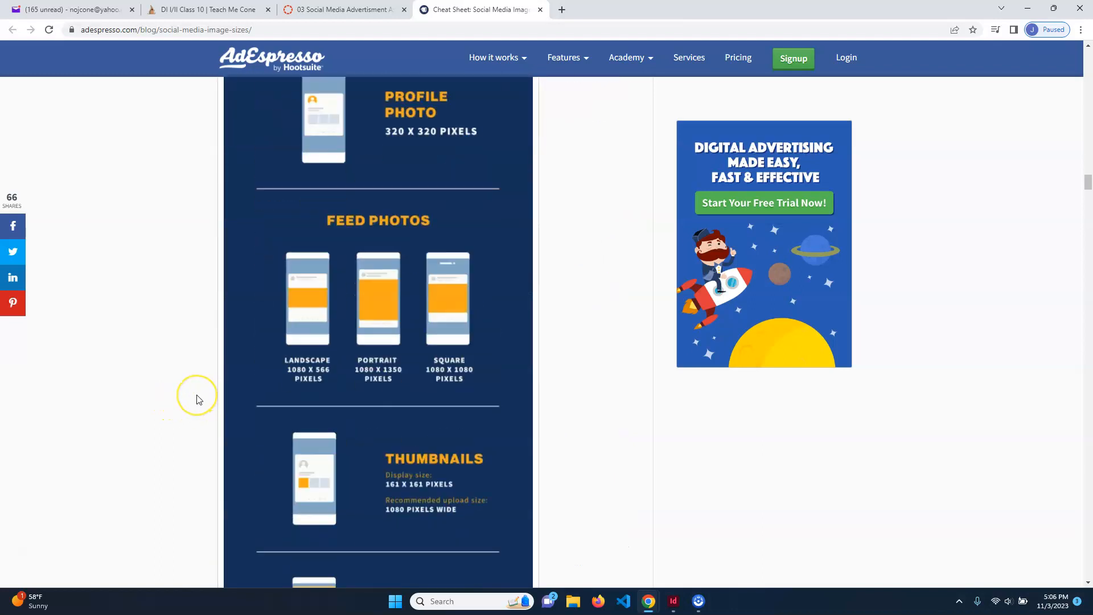
scroll(down, 3)
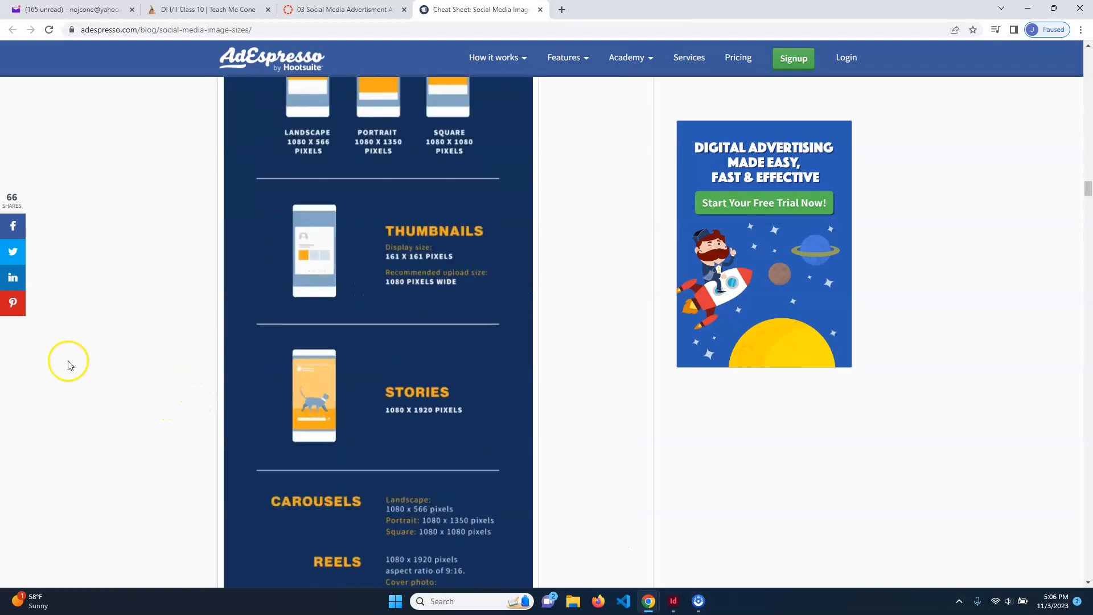
scroll(down, 3)
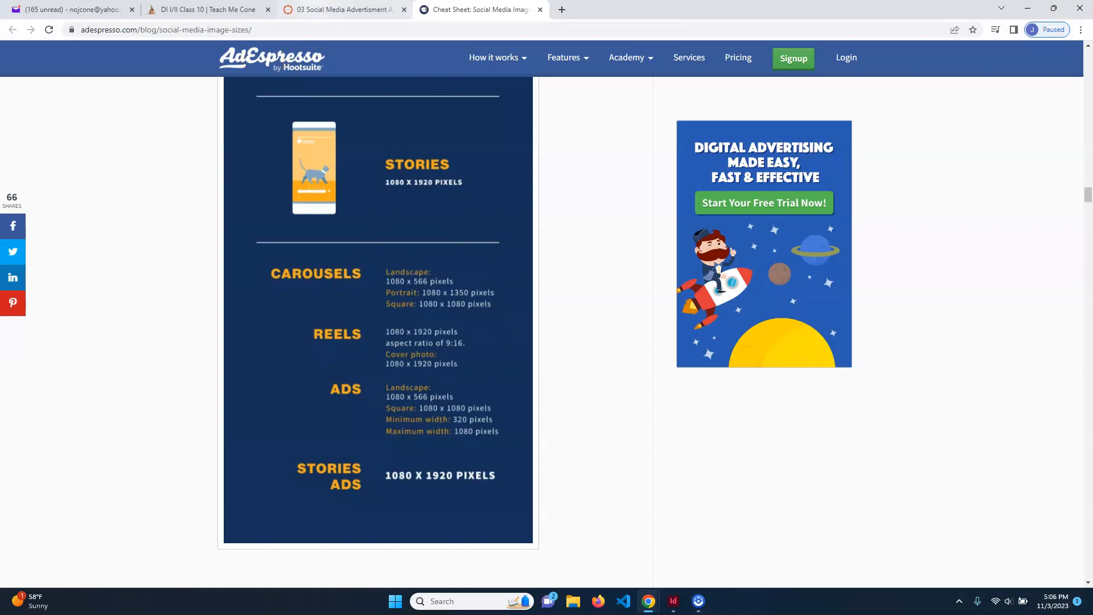
click(672, 601)
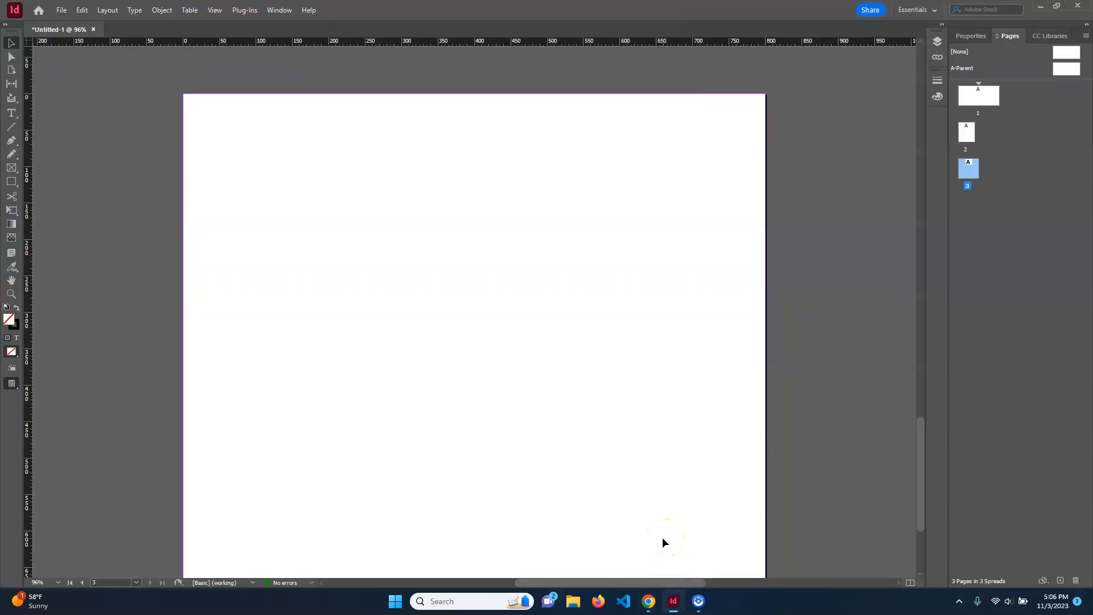
mouse_move(1015, 173)
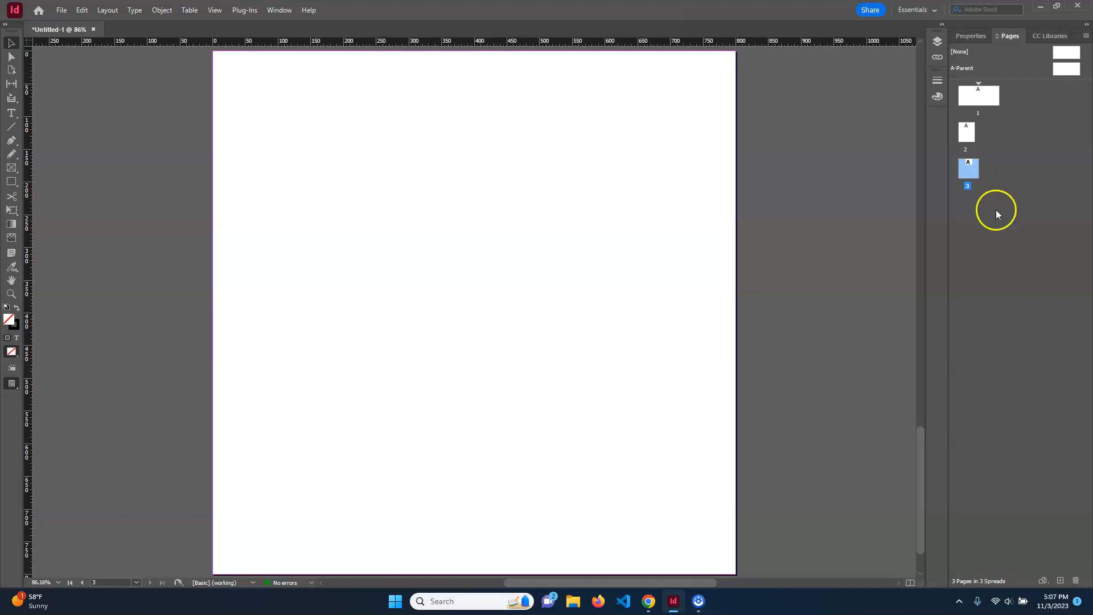
mouse_move(499, 252)
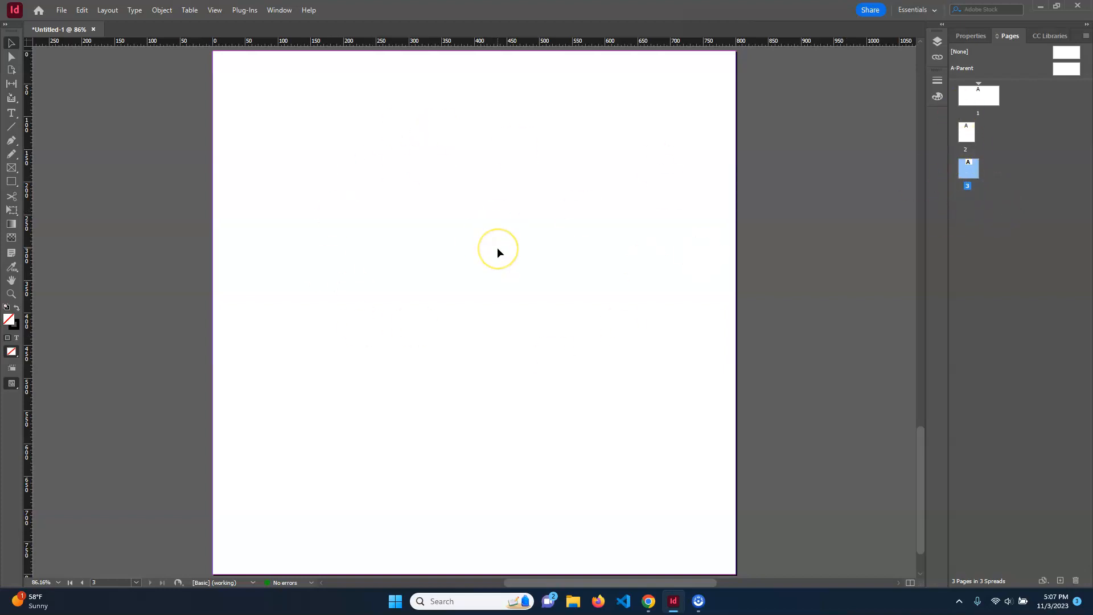